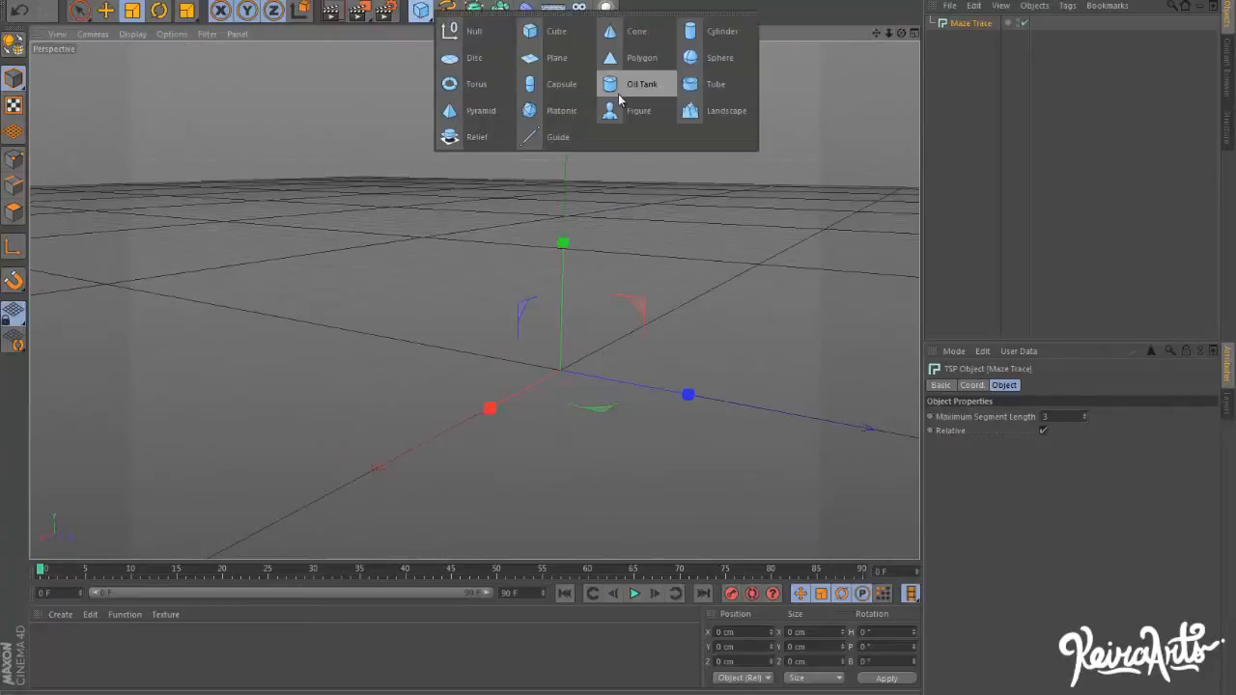
Add a Platonic solid and sweep a Circle along its Maze Trace spline under a Sweep NURBS.
click(562, 110)
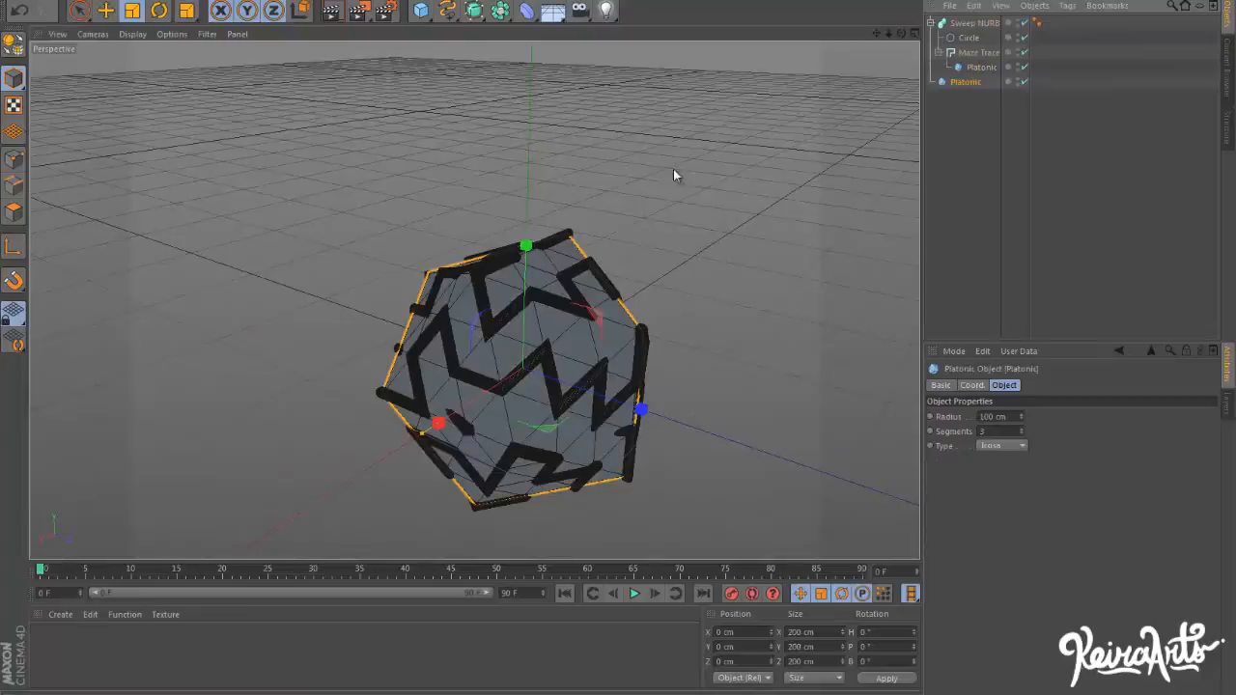
drag(641, 409, 634, 406)
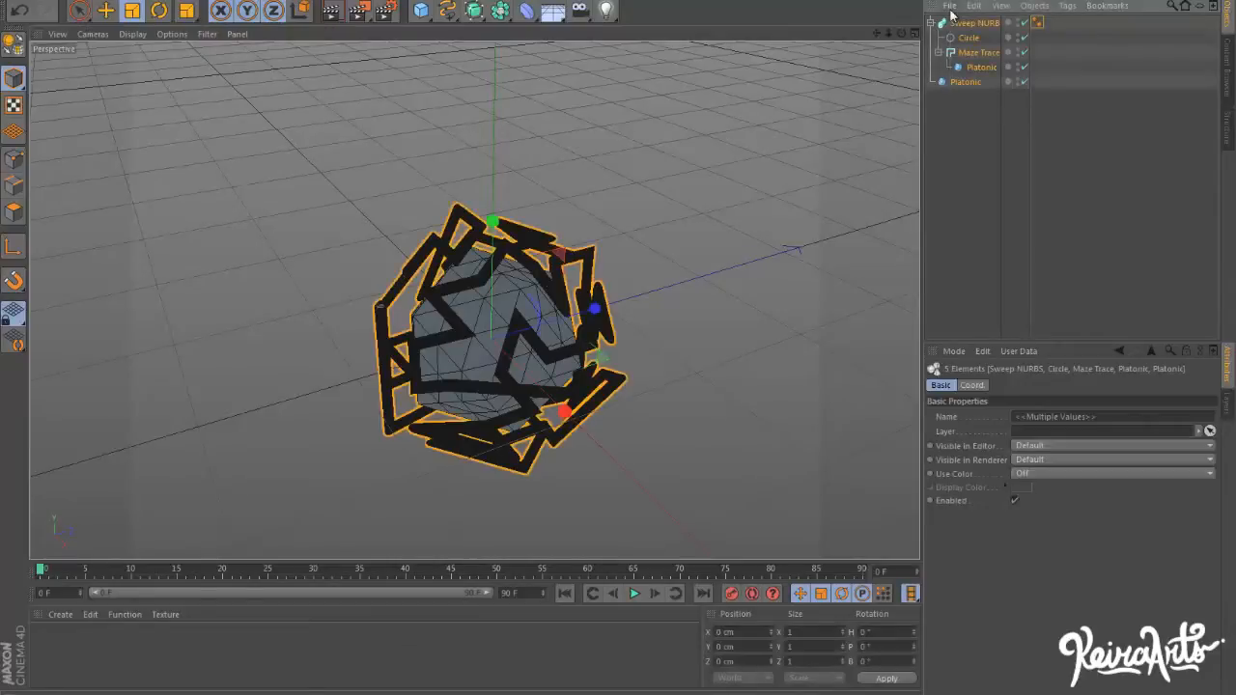
Add a Cube, a Sweep NURBS and a Circle spline as the tube profile.
click(421, 12)
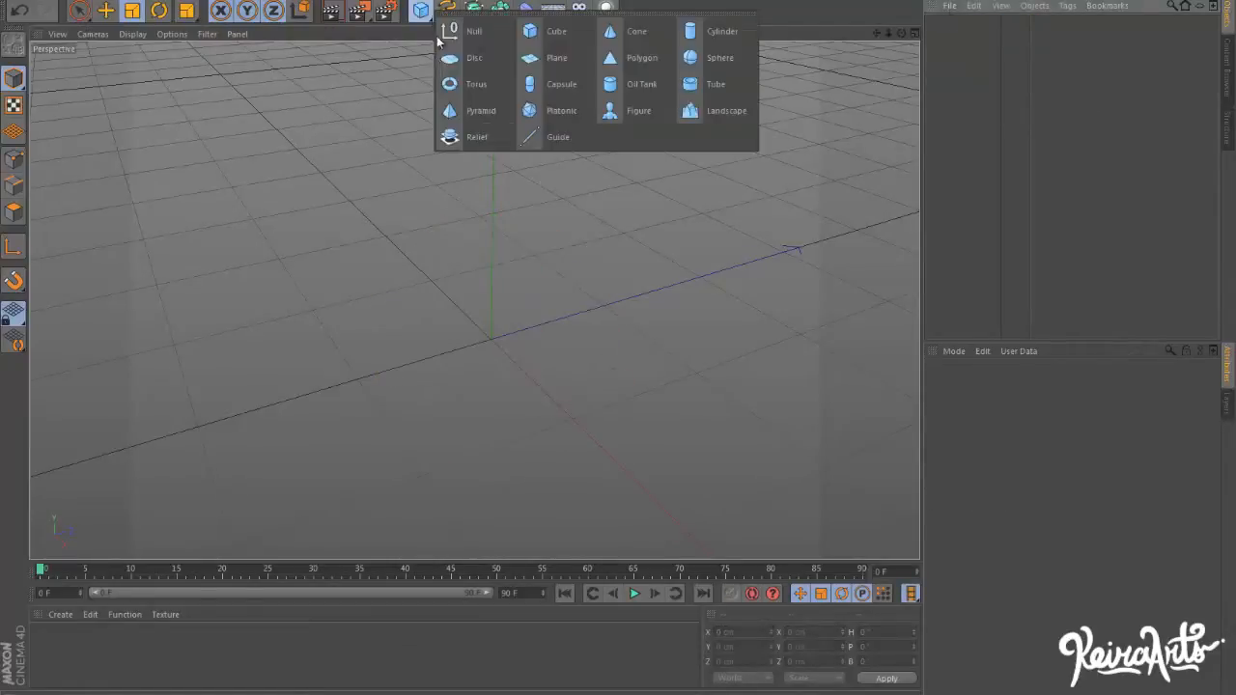
click(557, 31)
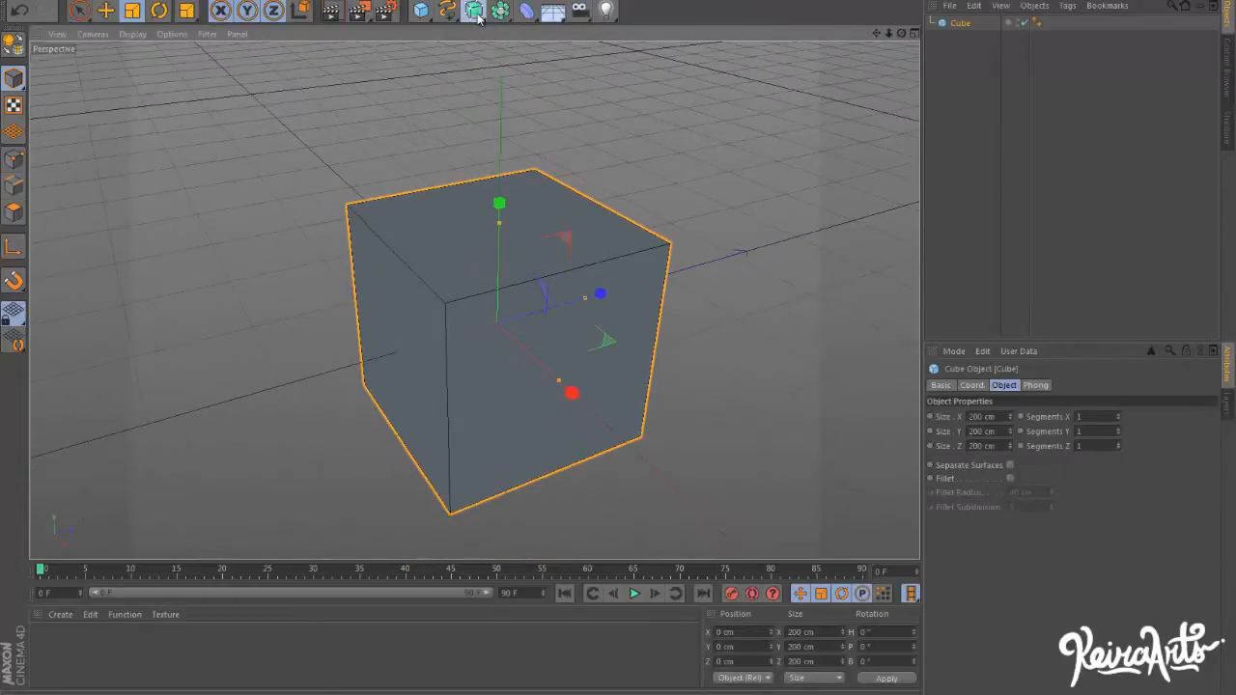
click(473, 11)
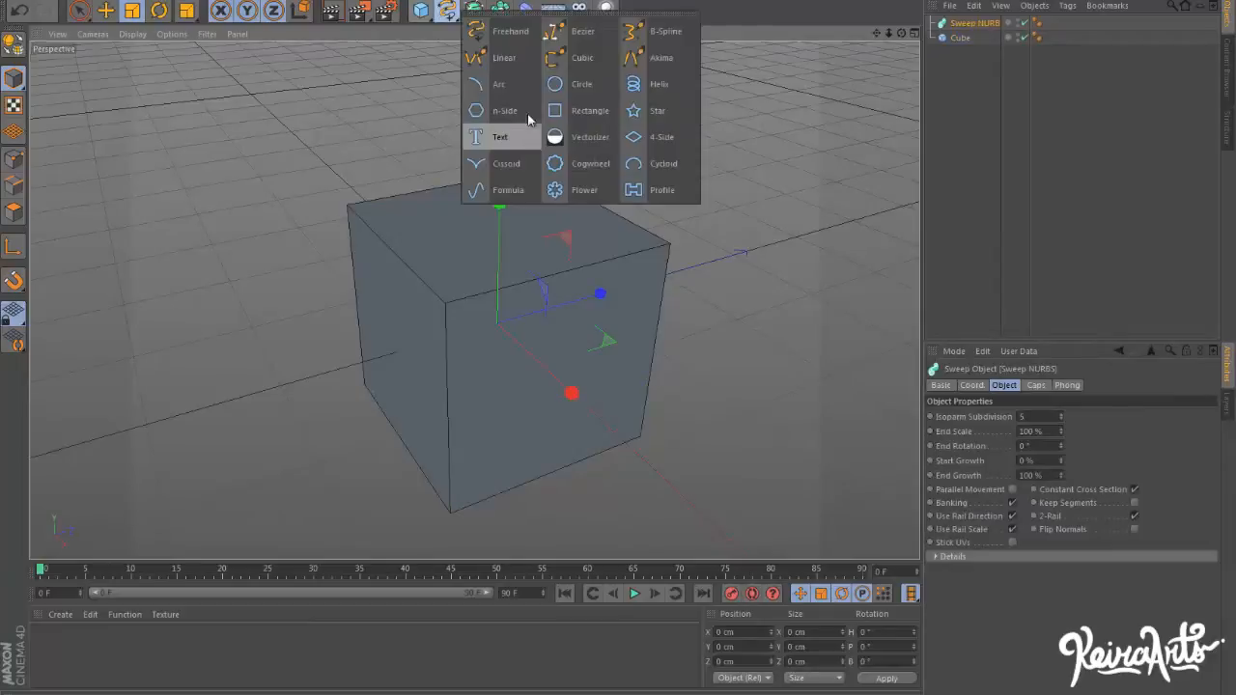
click(581, 85)
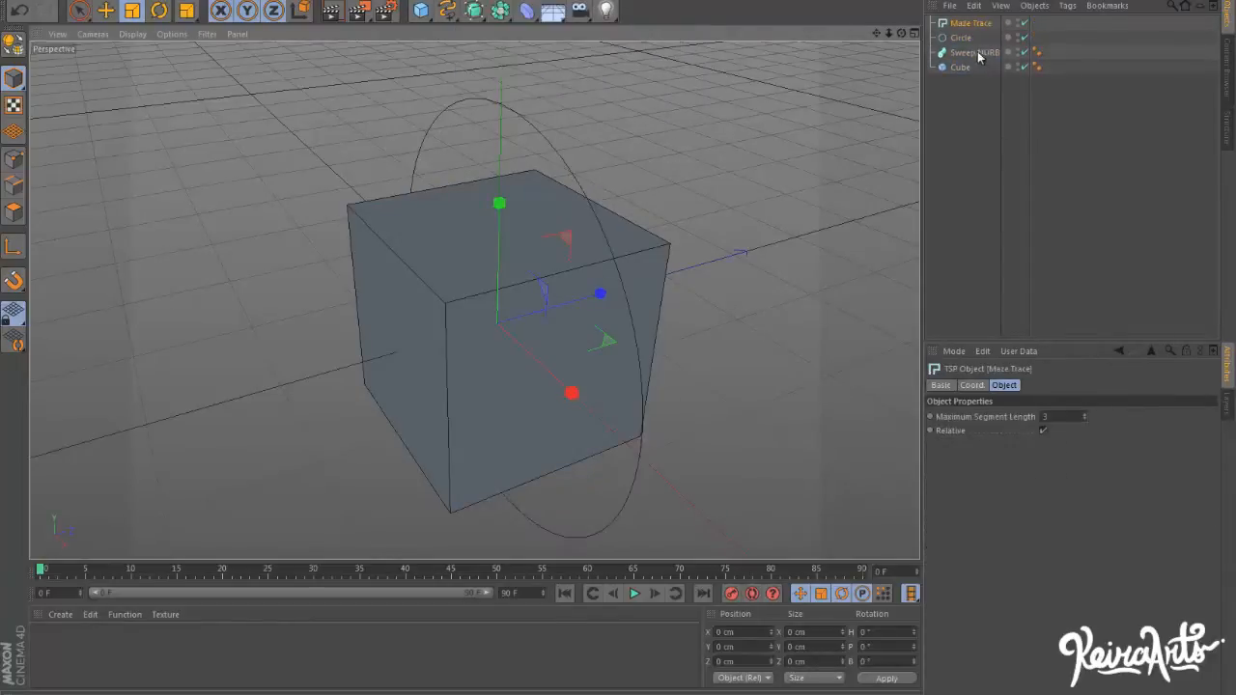
Give the cube 6 segments on each axis and nest the Maze Trace and Circle under the Sweep.
click(960, 65)
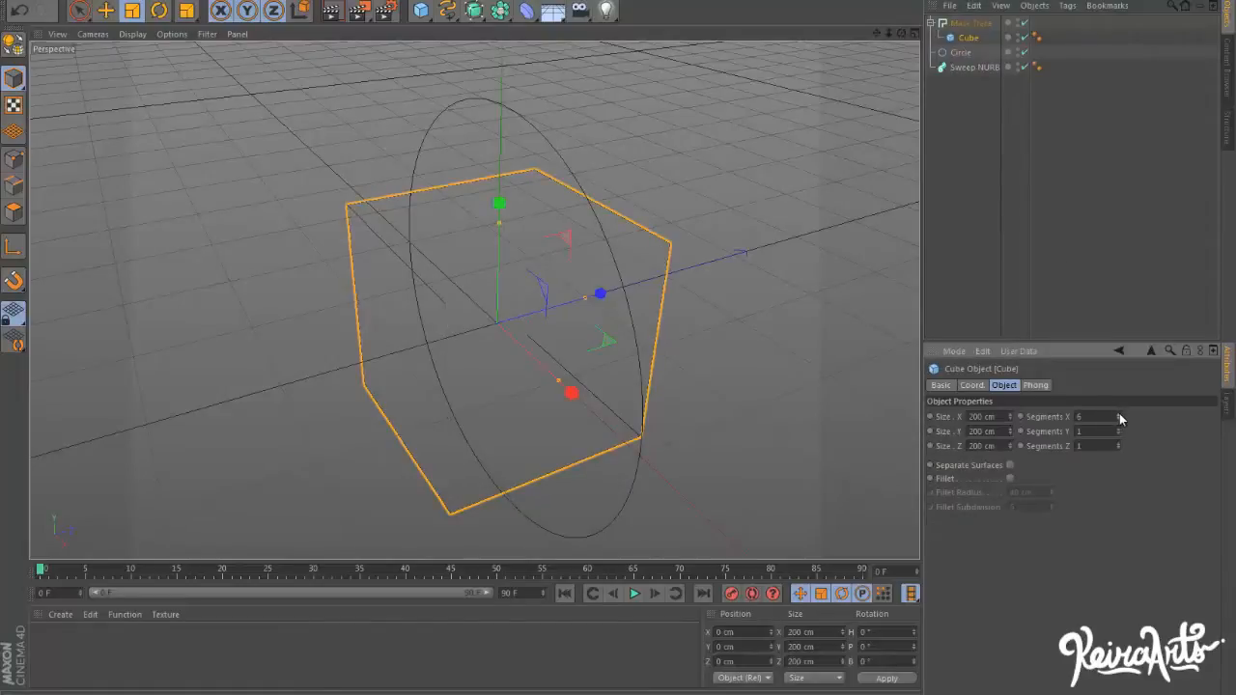
click(1118, 431)
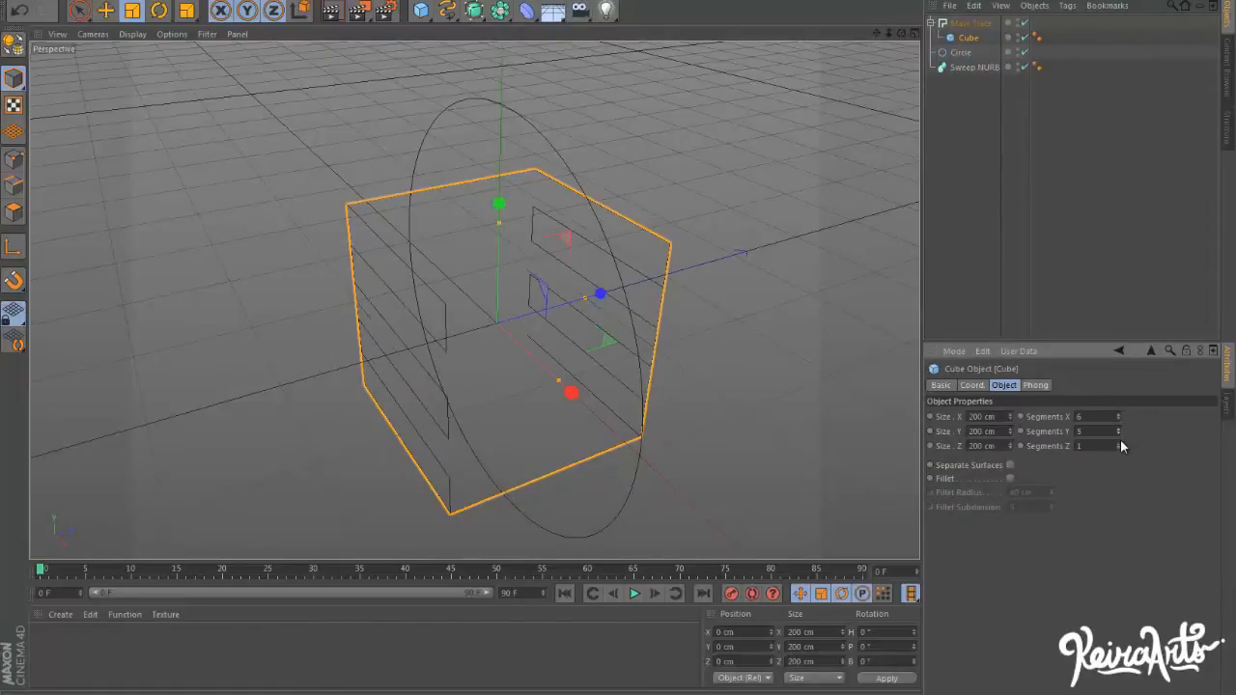
click(1116, 444)
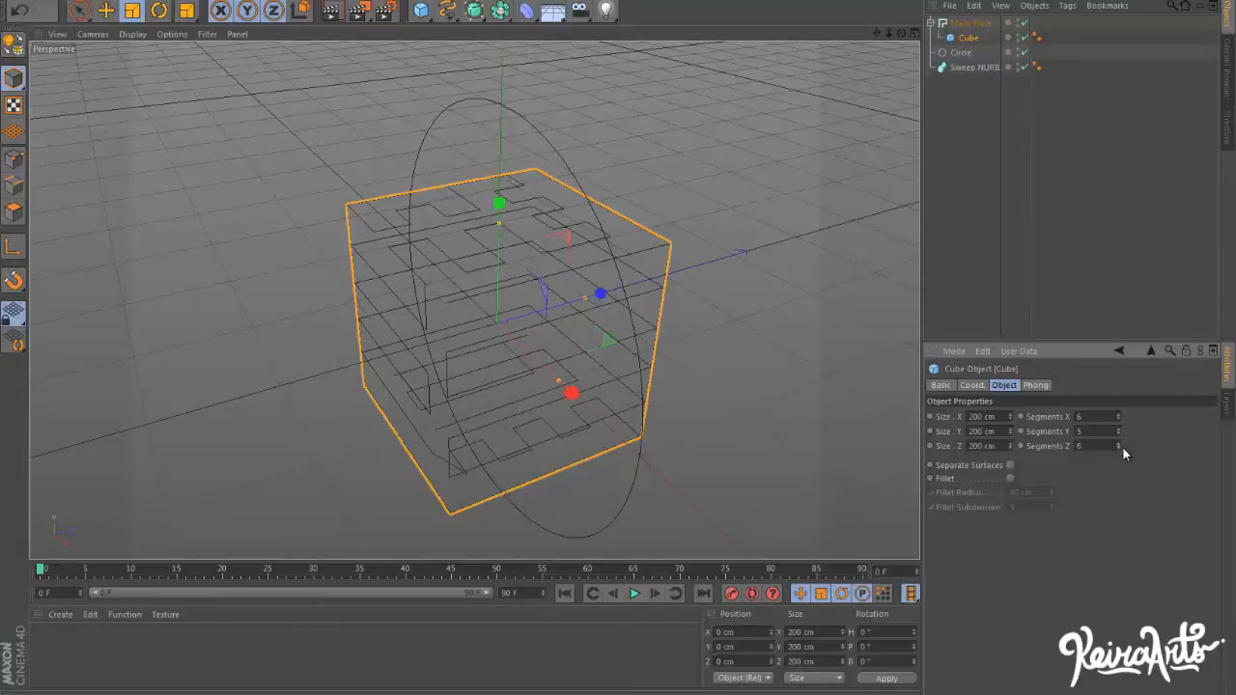
click(1120, 444)
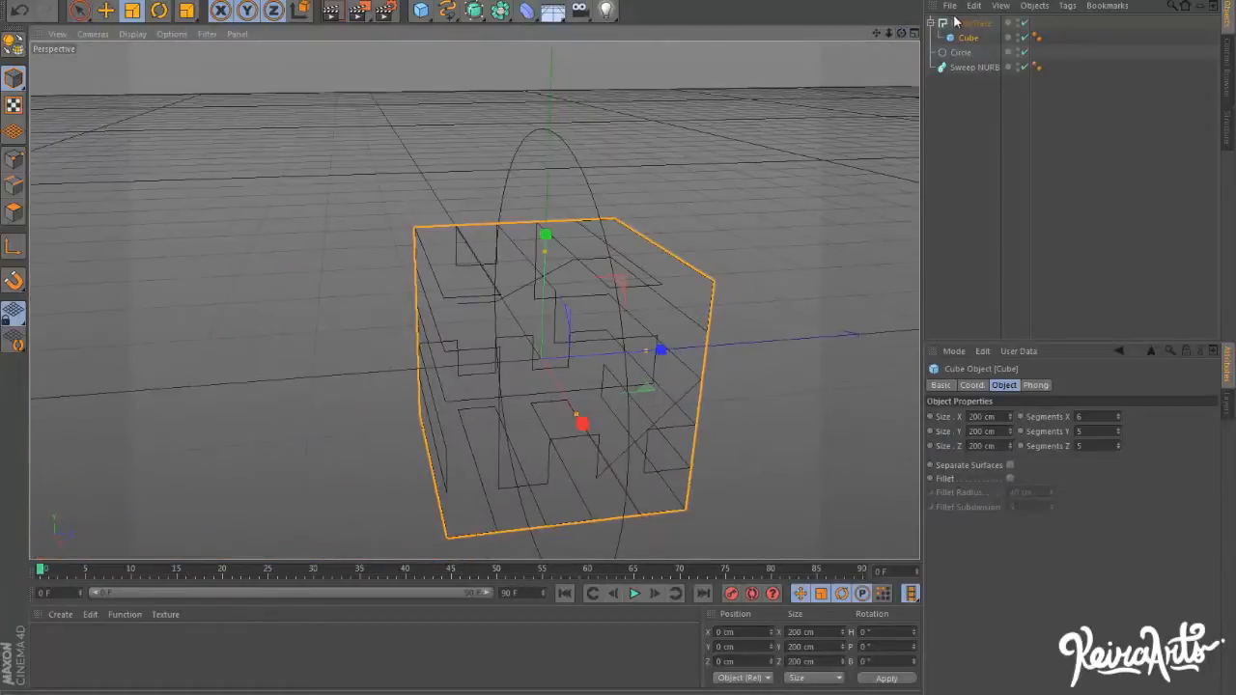
click(974, 52)
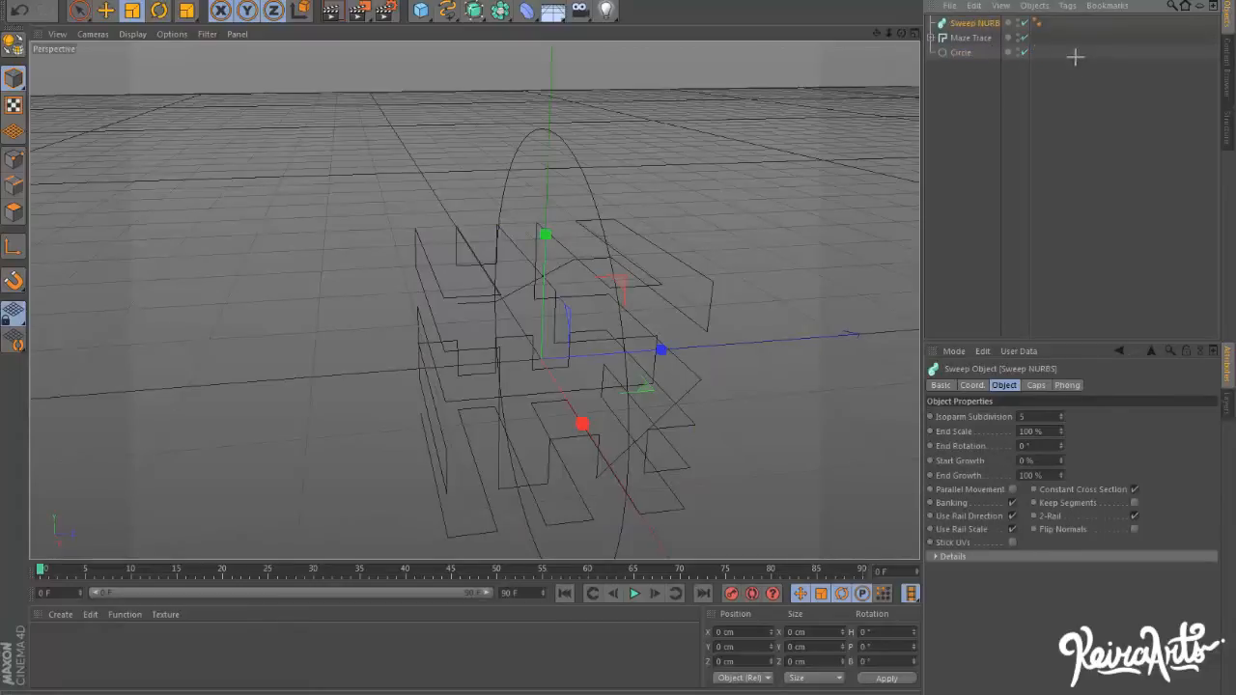
click(970, 38)
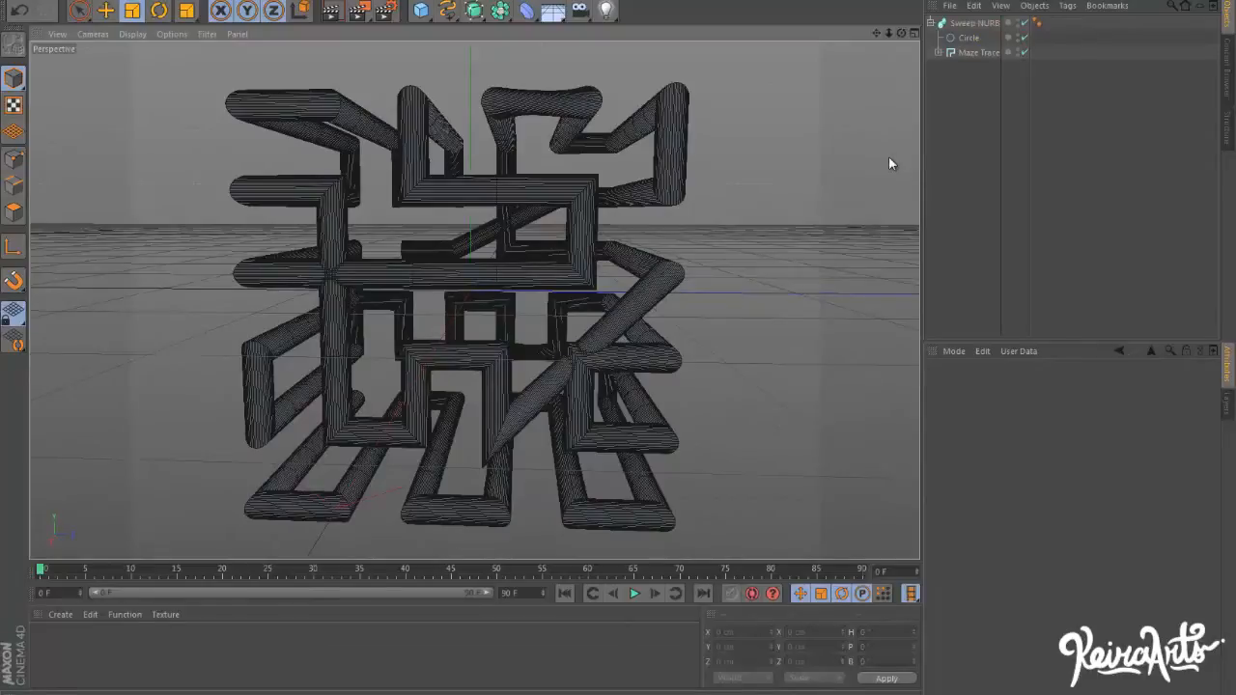
mouse_move(977, 53)
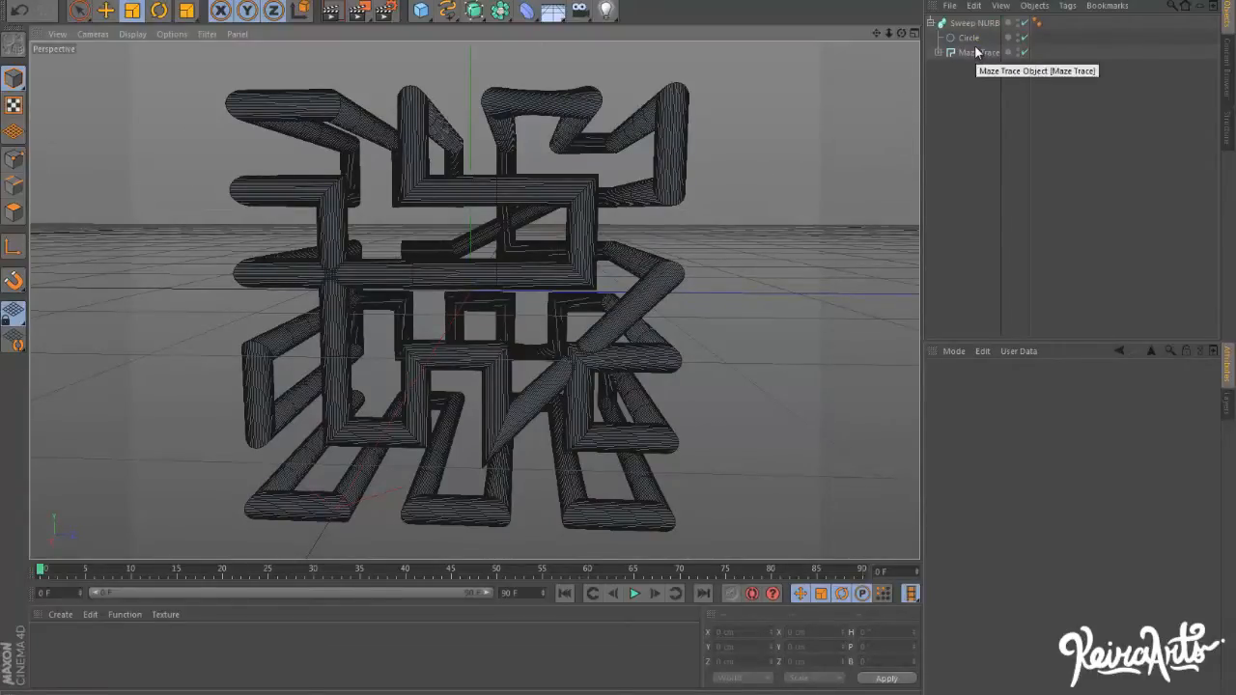
mouse_move(428, 30)
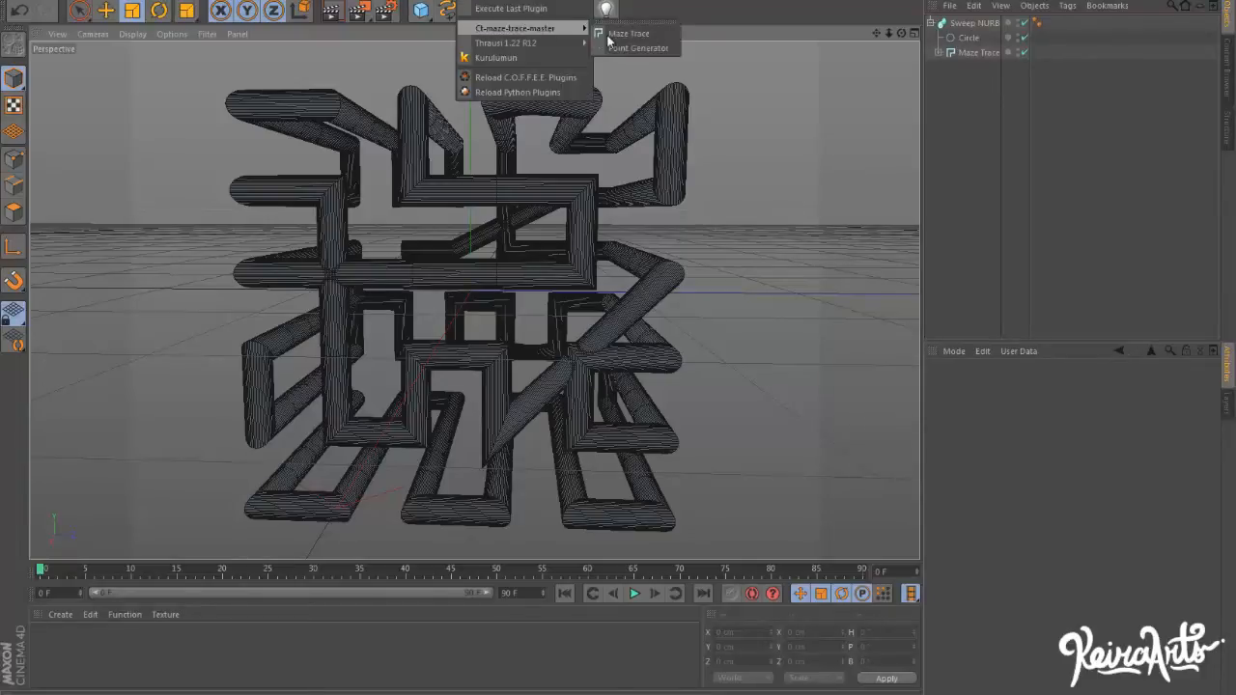
Try the Point Generator plugin on the cube, then delete every object to empty the scene.
click(639, 48)
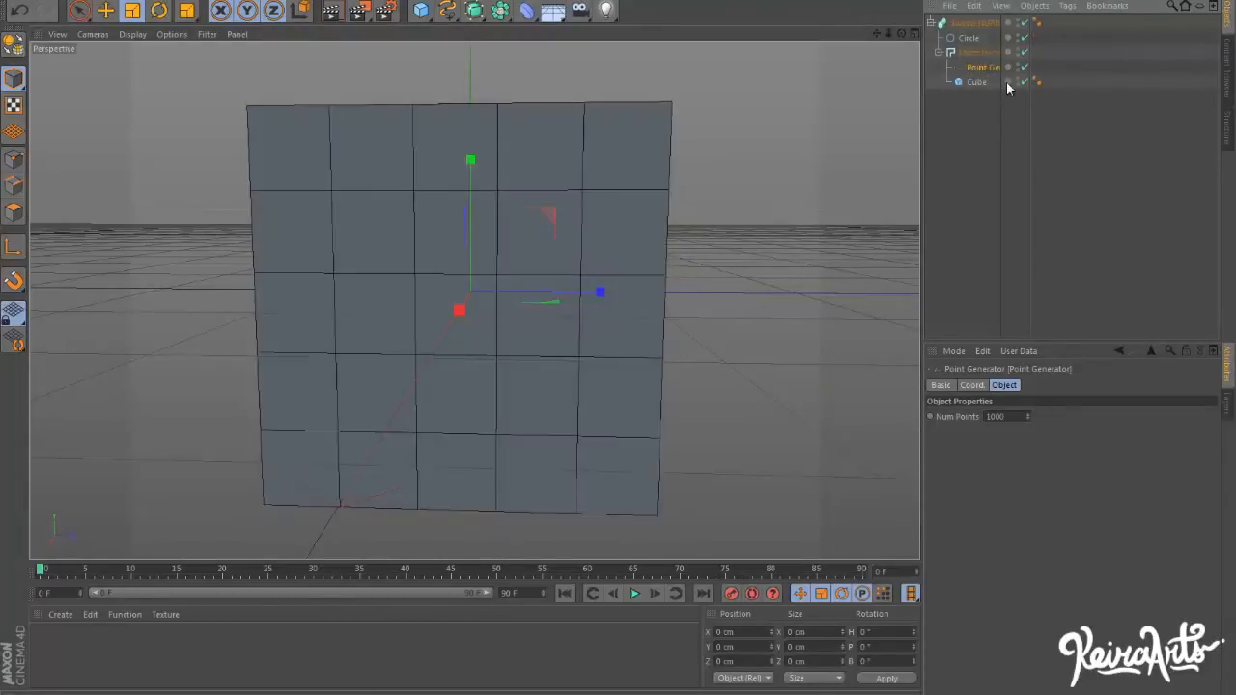
mouse_move(977, 81)
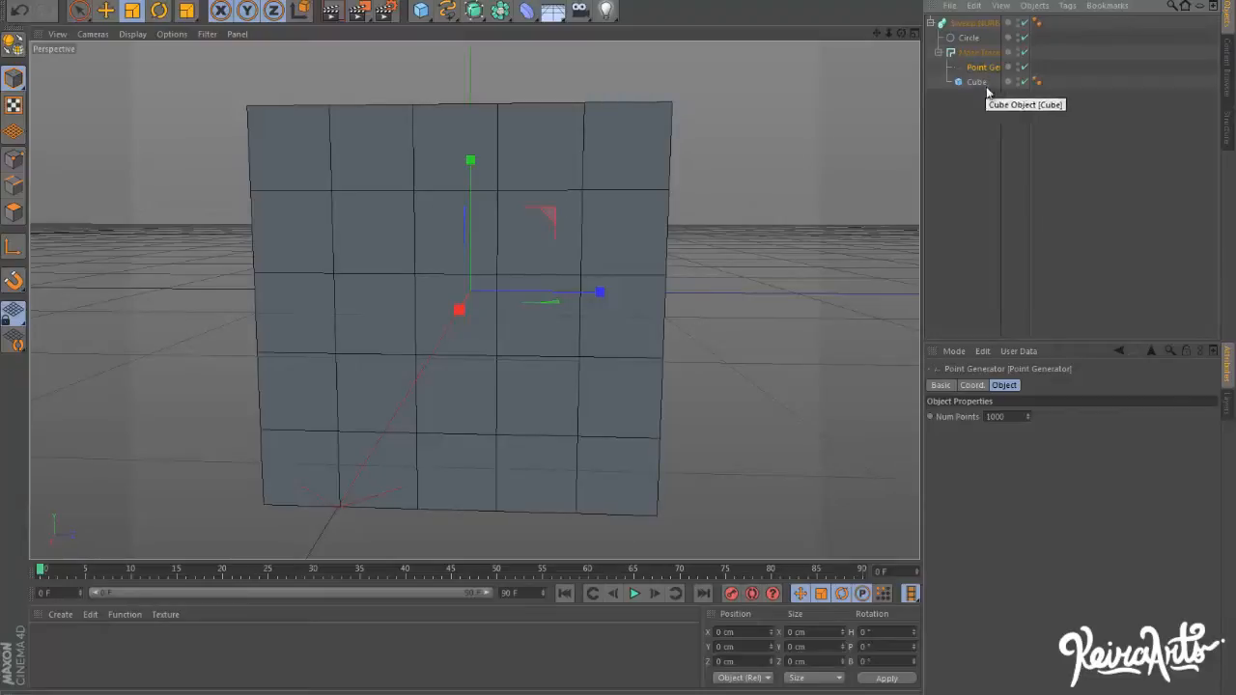
click(977, 81)
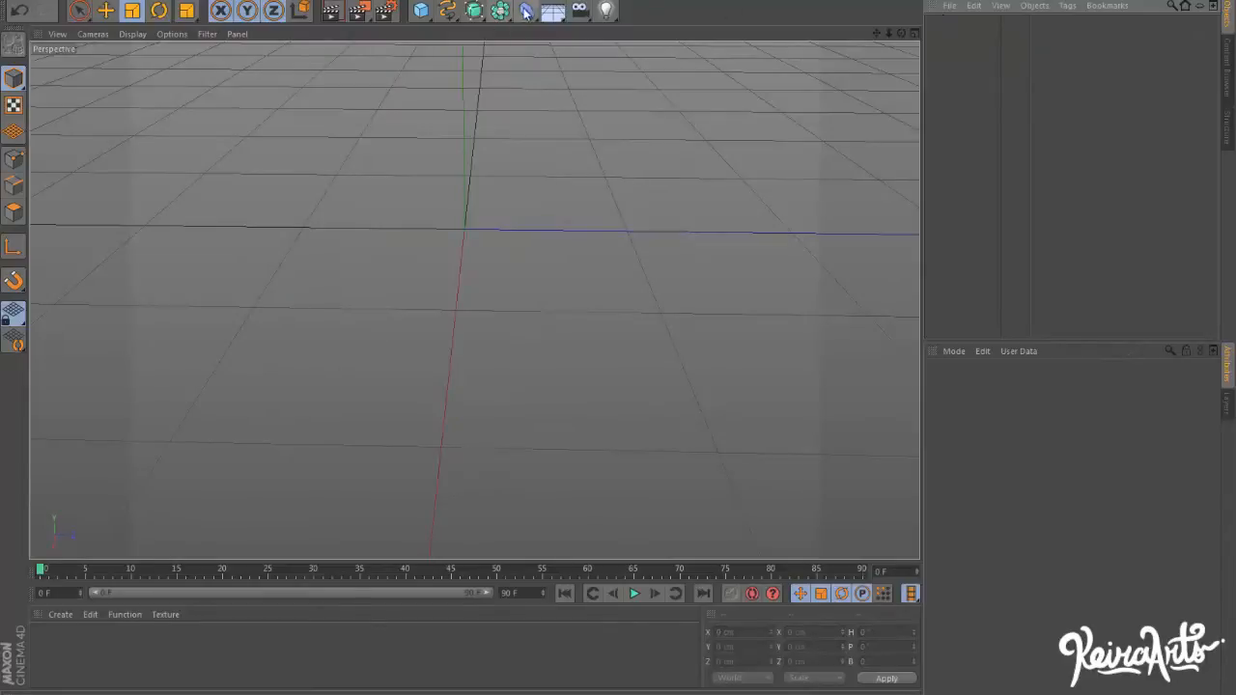
mouse_move(500, 12)
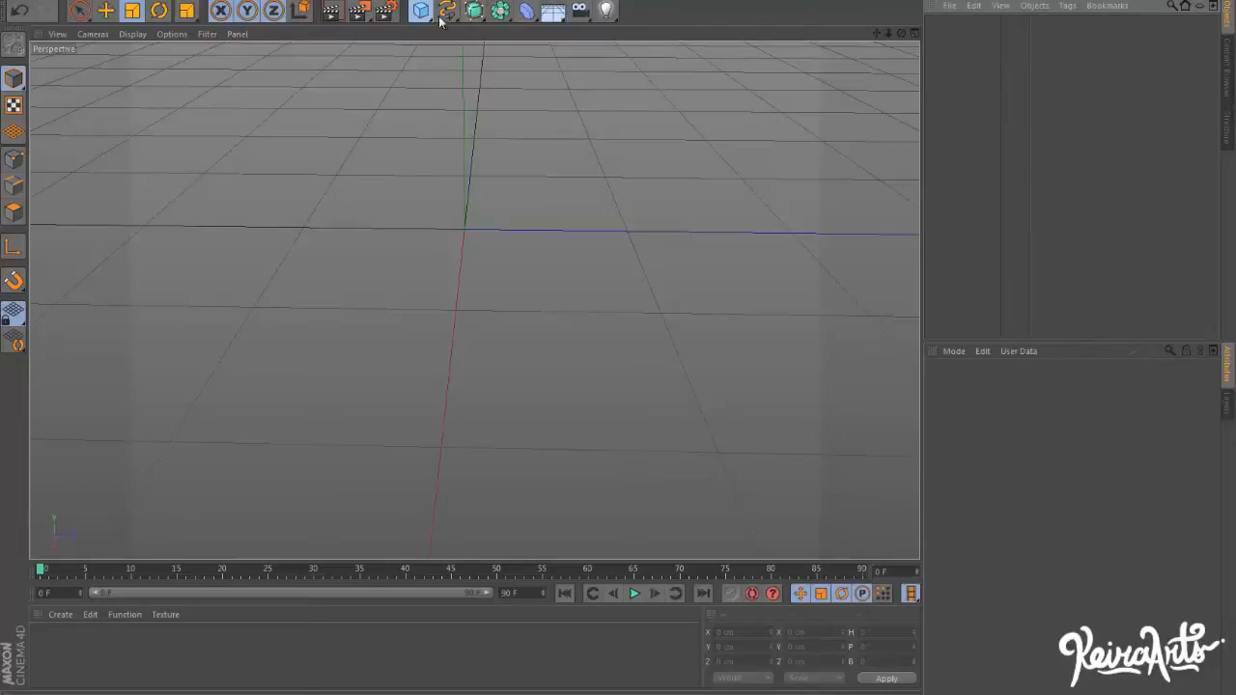
Add a Cube, a Maze Trace spline and an Extrude NURBS to the scene.
click(421, 12)
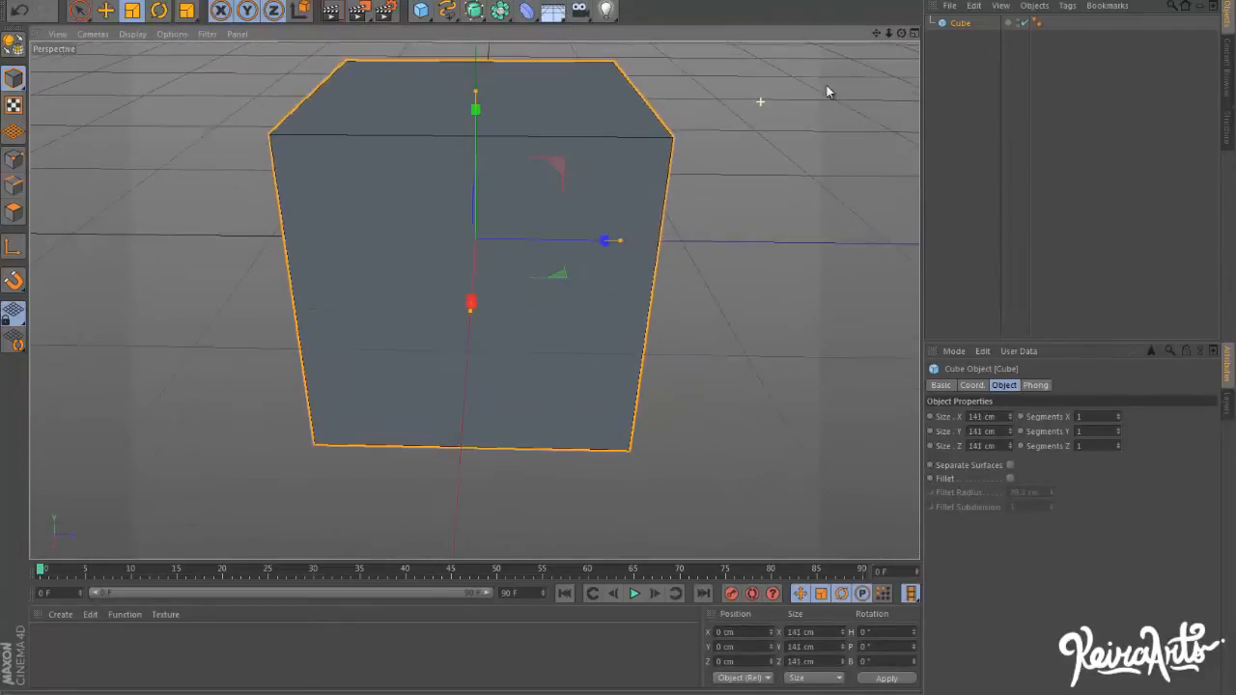
click(447, 12)
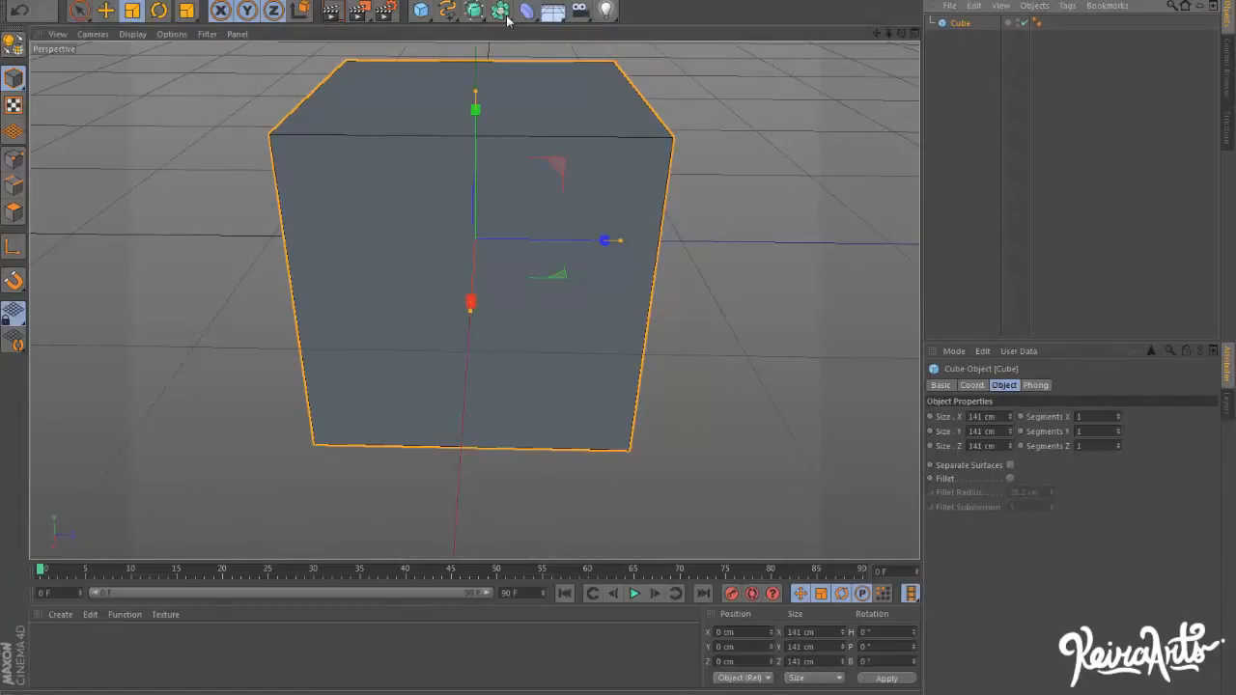
click(500, 12)
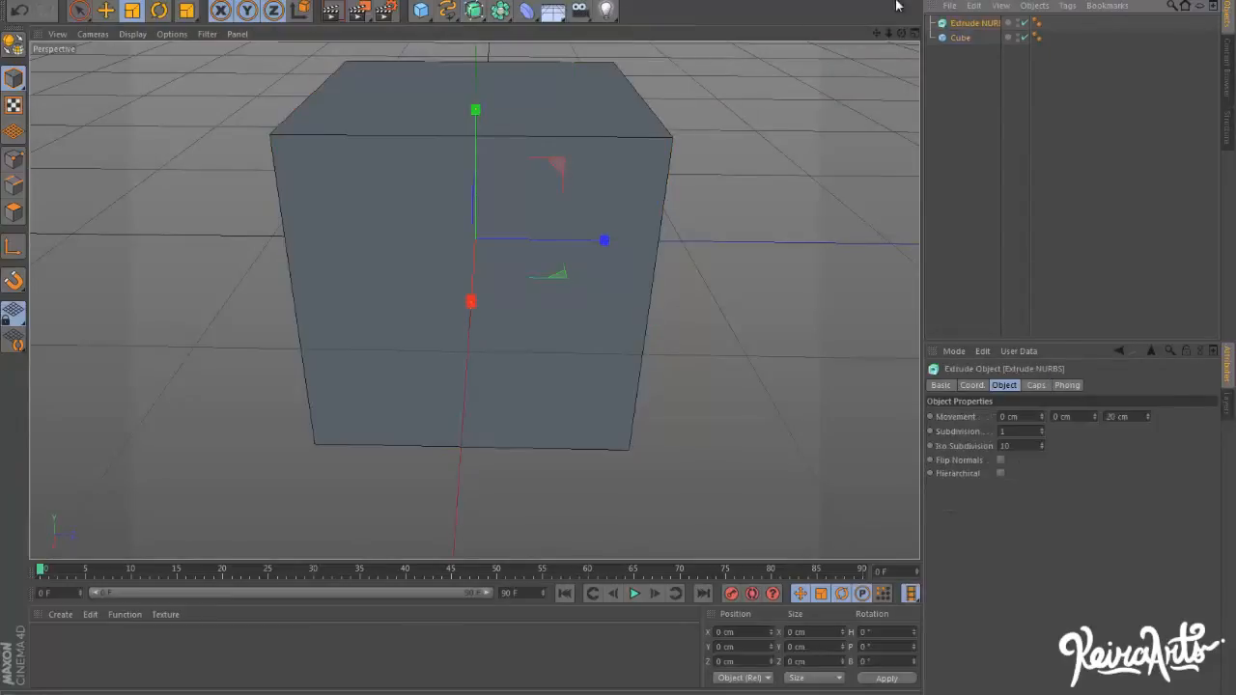
Arrange the cube under the extrude and raise the cube's Segments values.
click(973, 23)
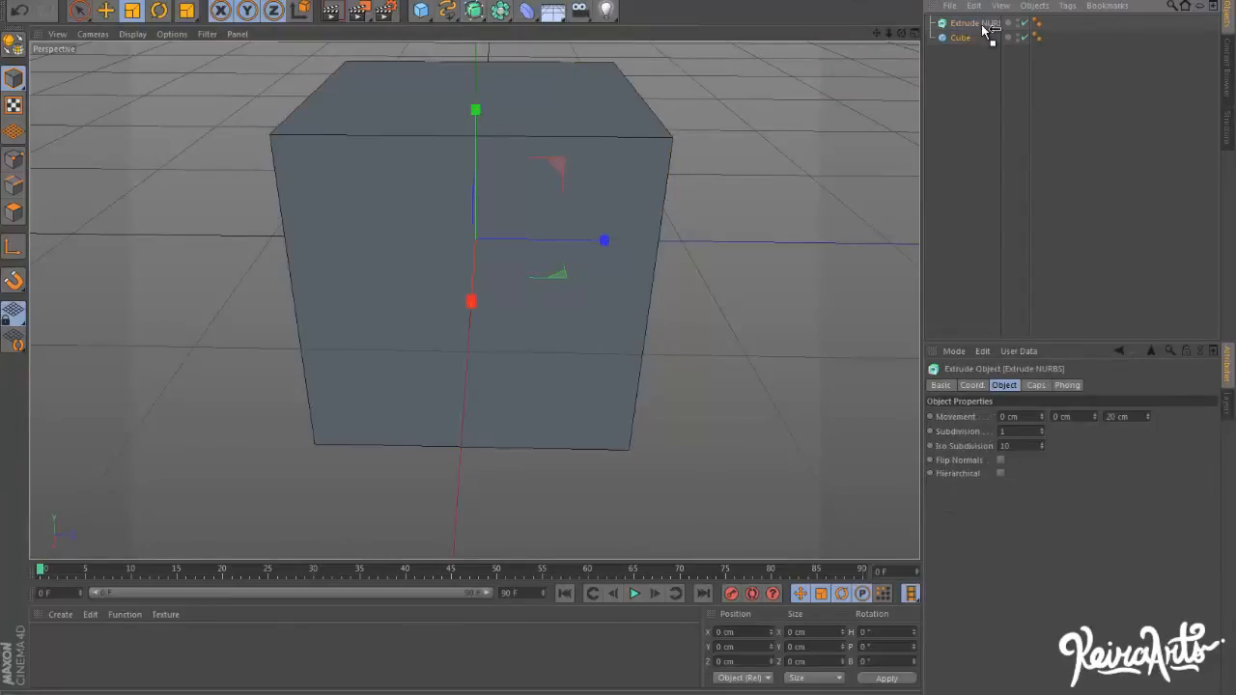
click(961, 39)
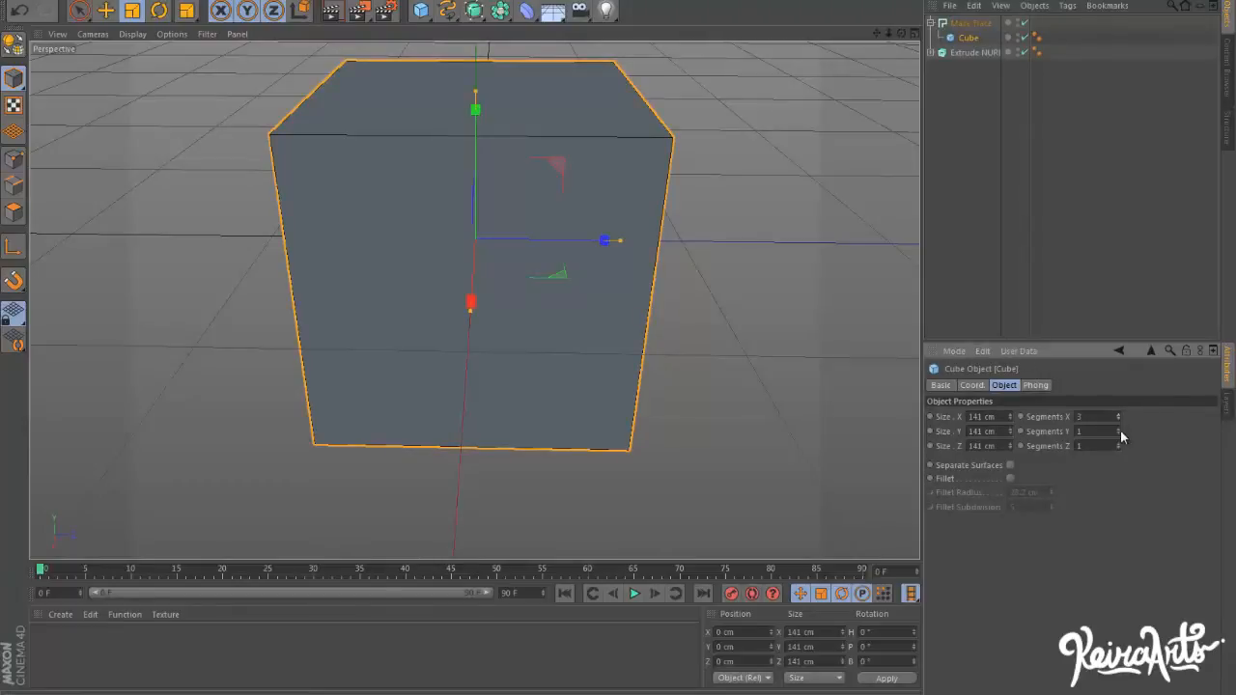
click(1091, 444)
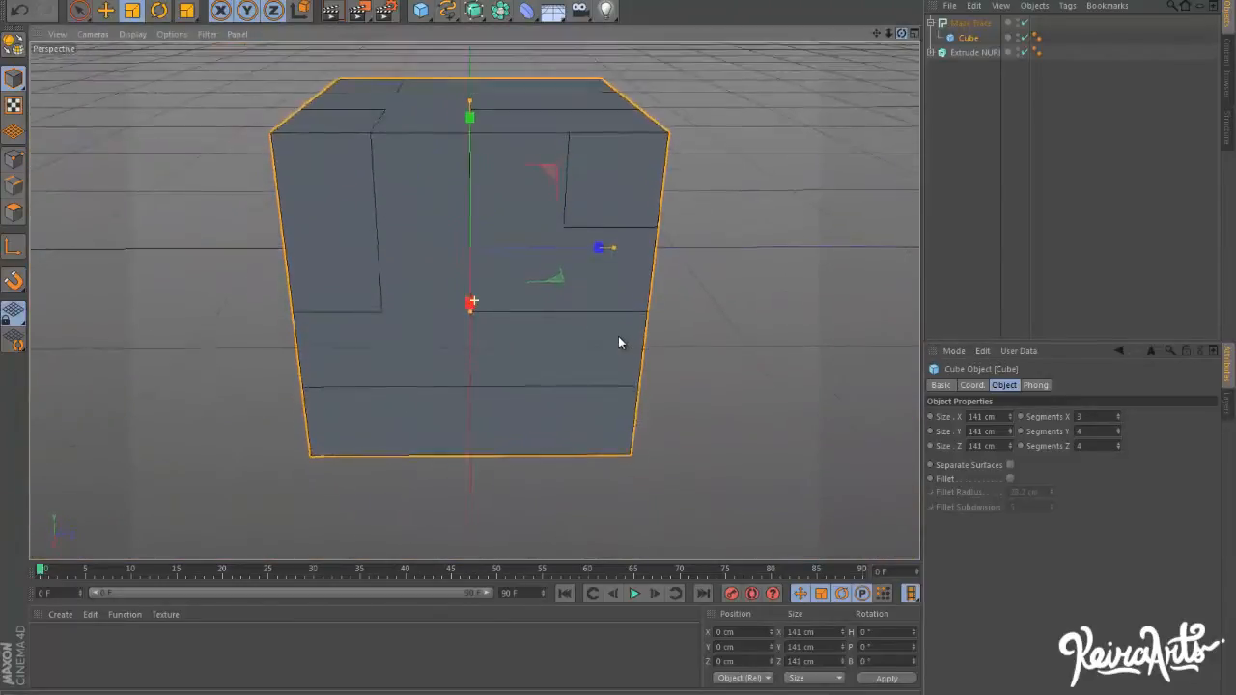
Sweep a Rectangle of about 6 cm width and height along the Maze Trace under a new Sweep NURBS.
click(448, 12)
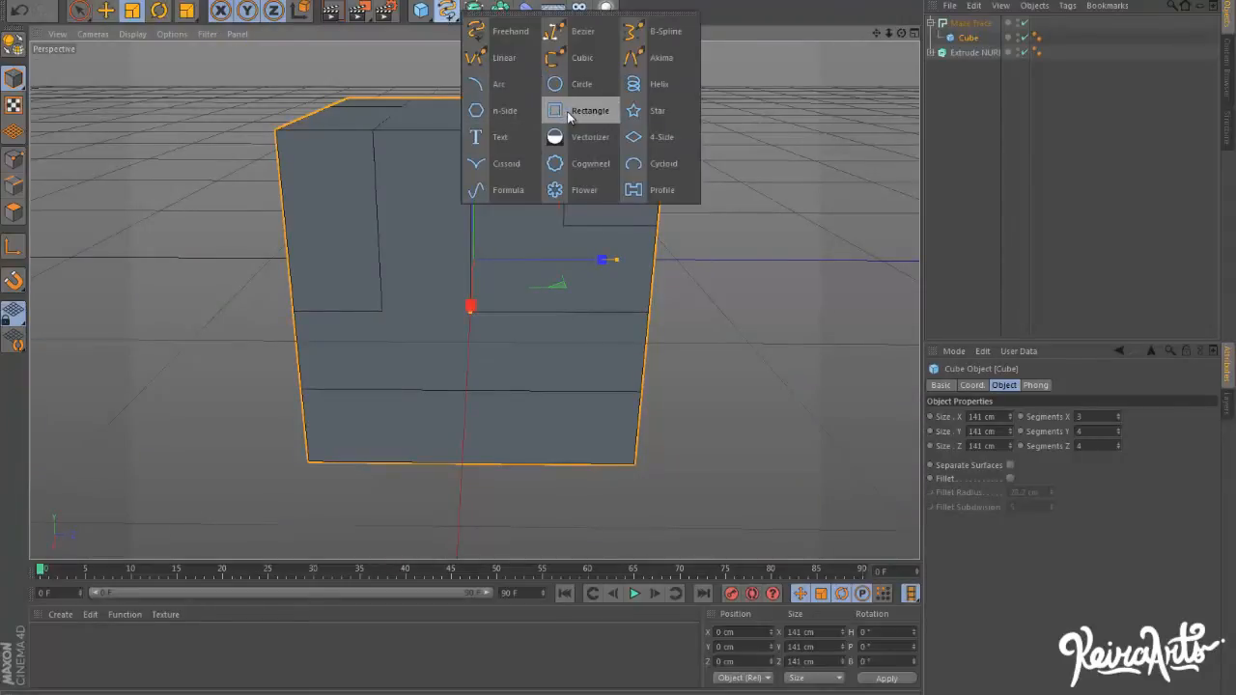
mouse_move(608, 112)
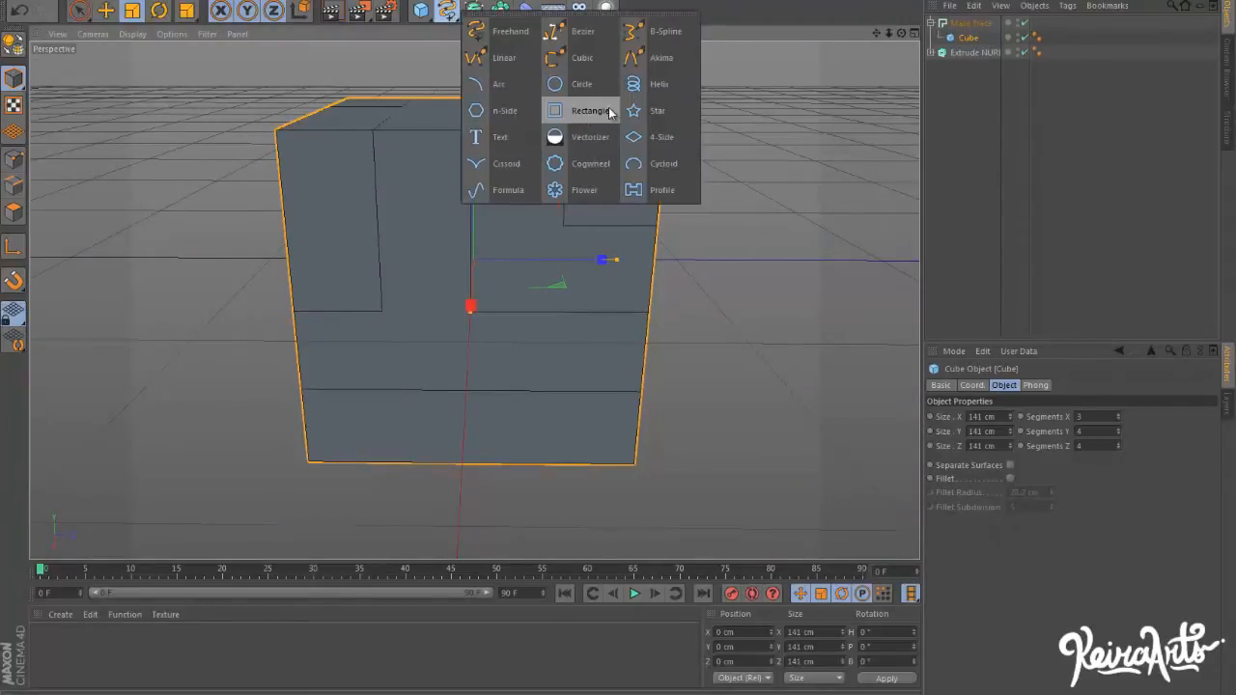
click(590, 111)
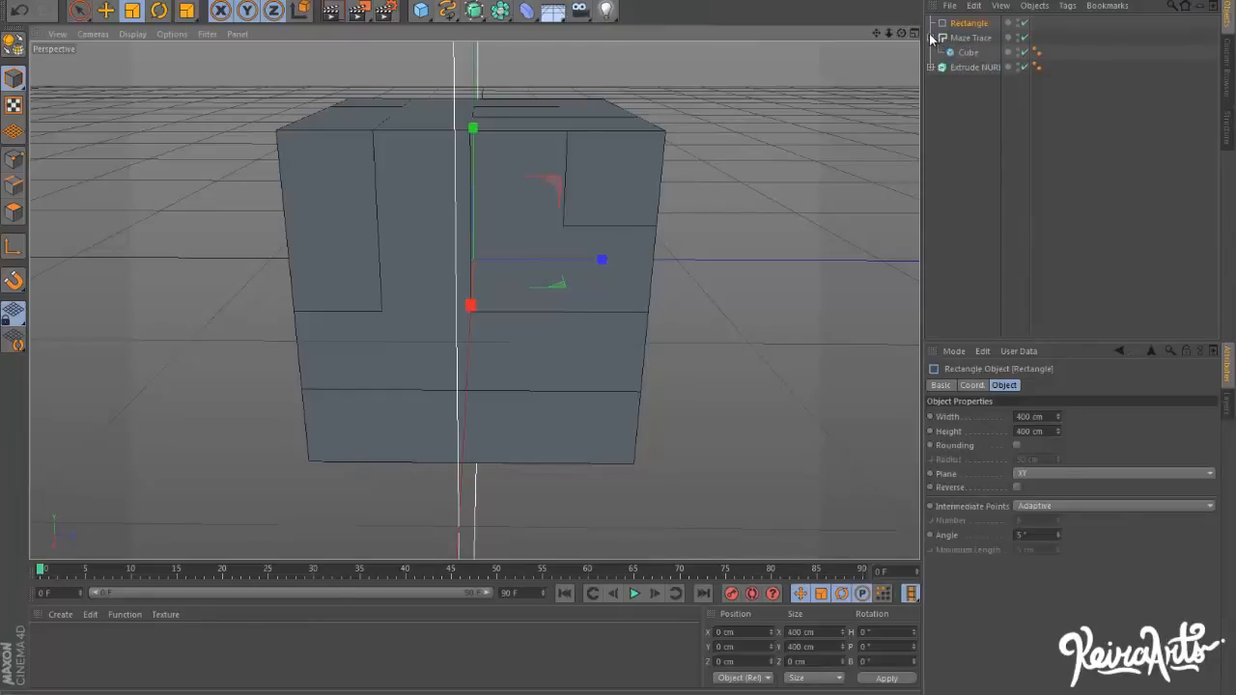
click(500, 9)
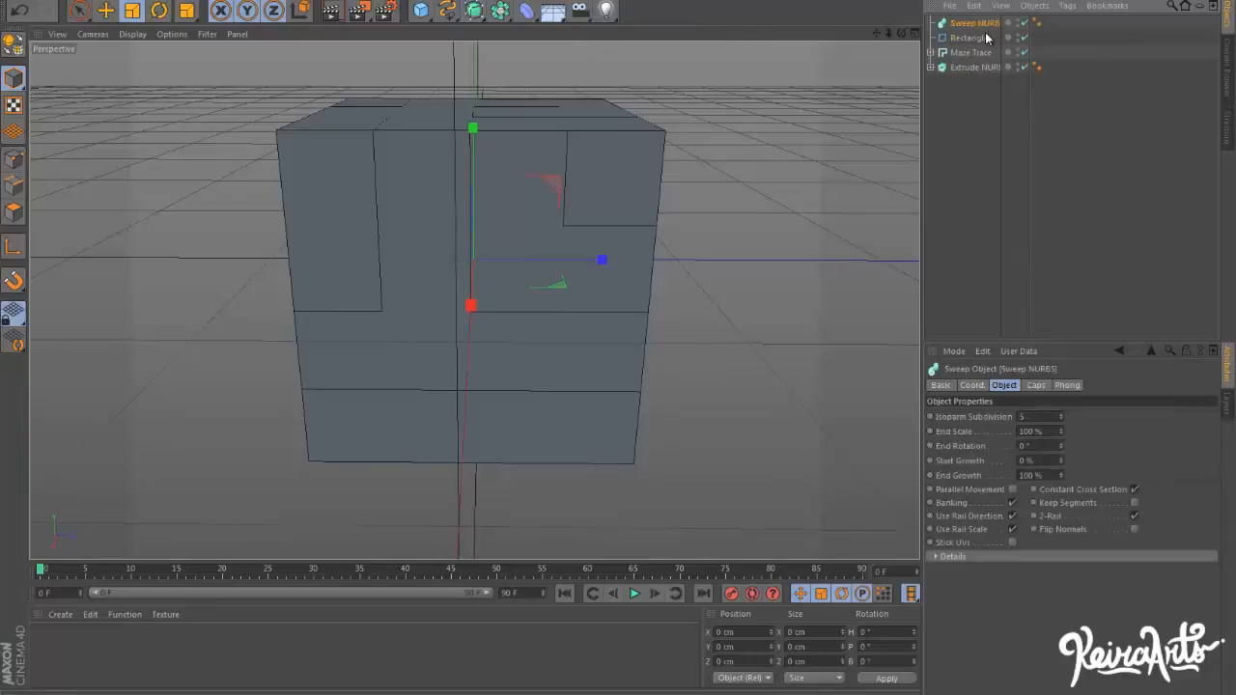
double_click(966, 39)
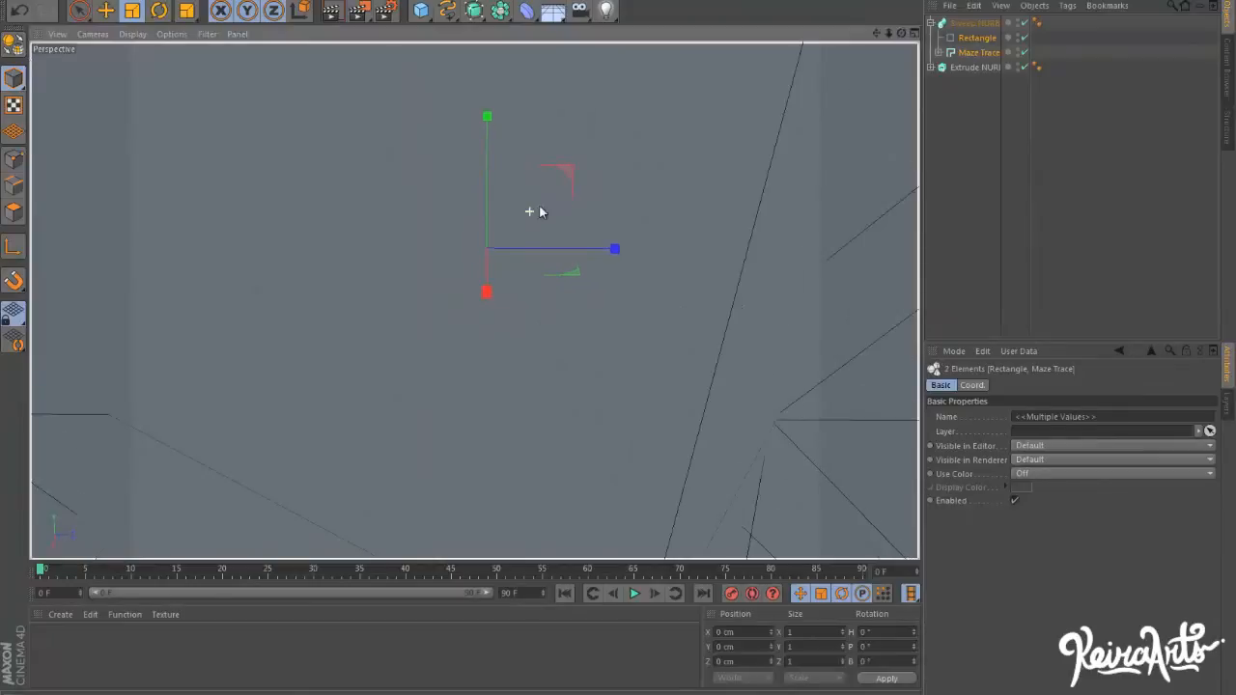
click(977, 39)
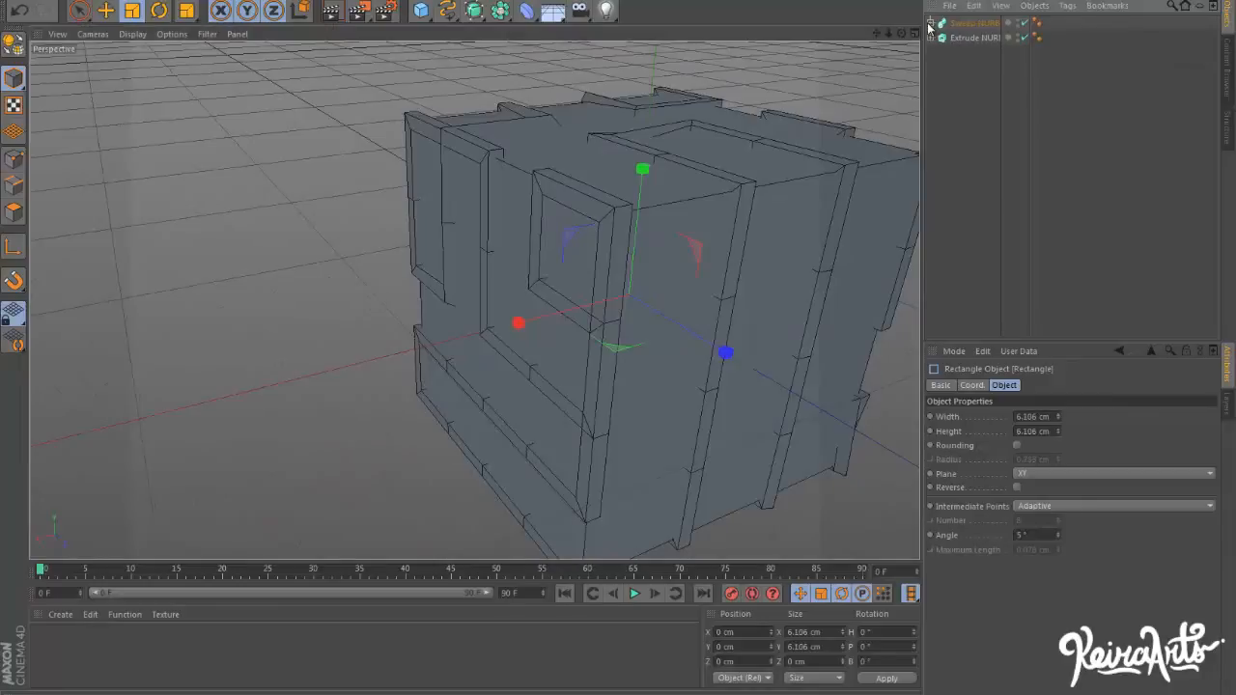
mouse_move(842, 66)
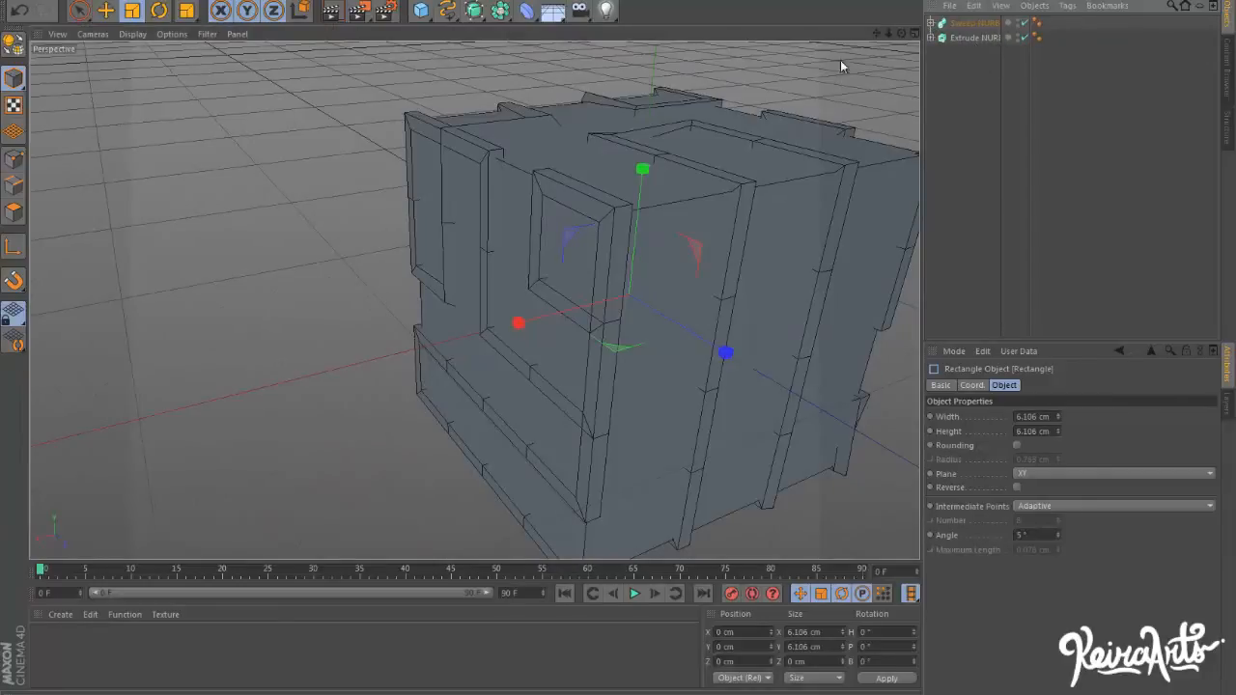
Add a Boole and arrange the Extrude NURBS under it so the rails cut grooves into the cube.
click(498, 12)
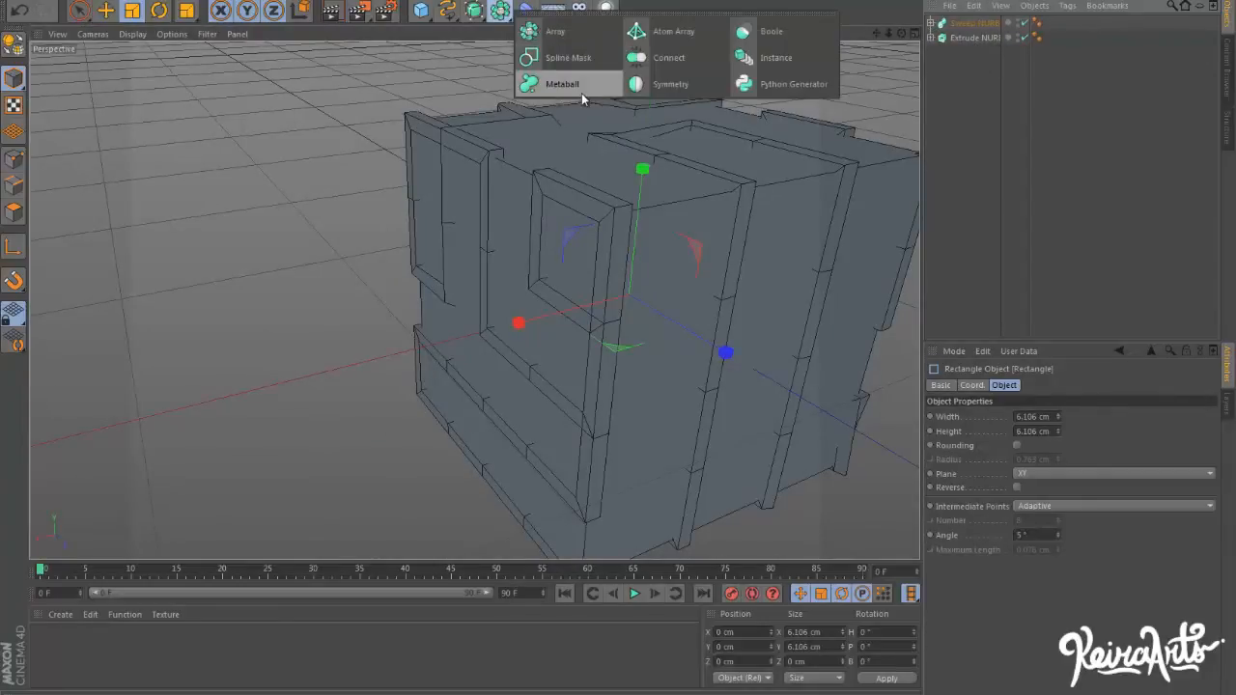
click(771, 31)
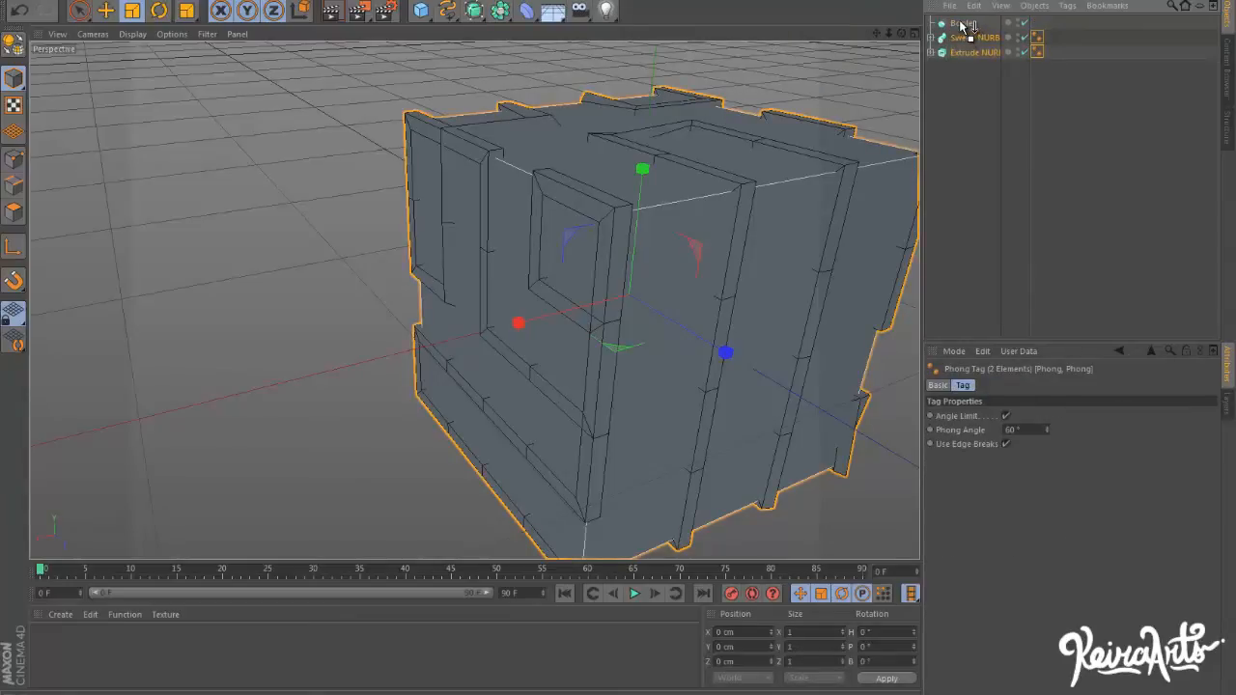
click(973, 53)
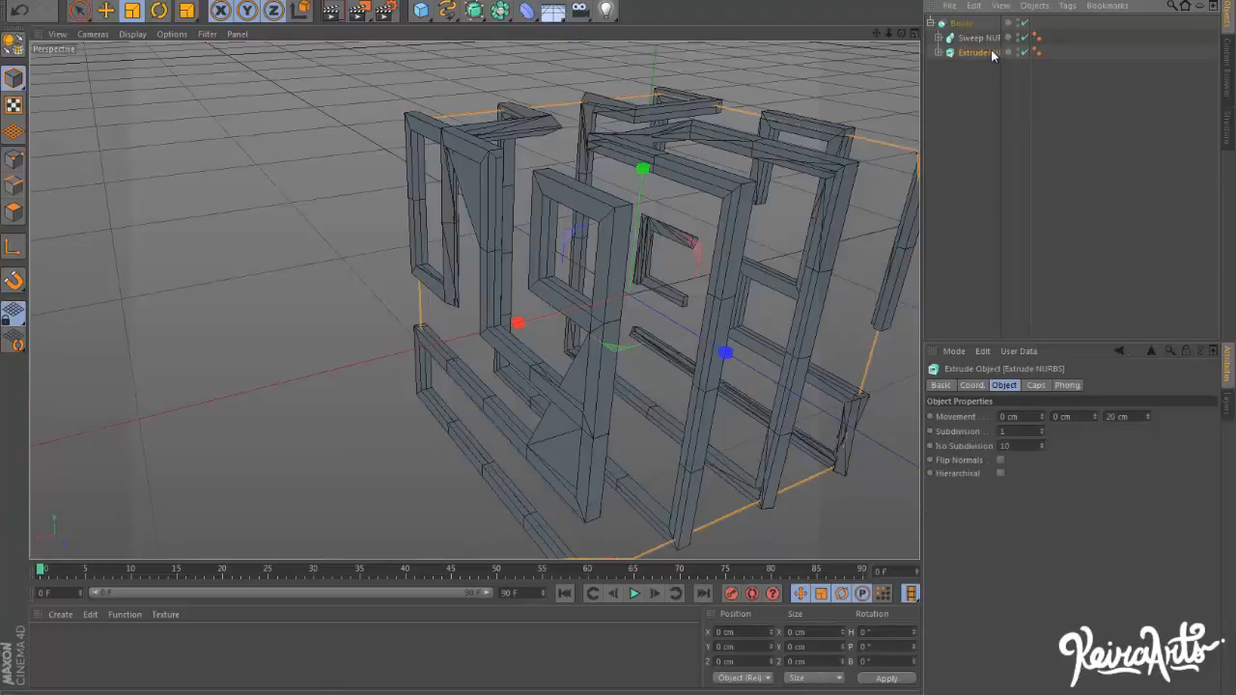